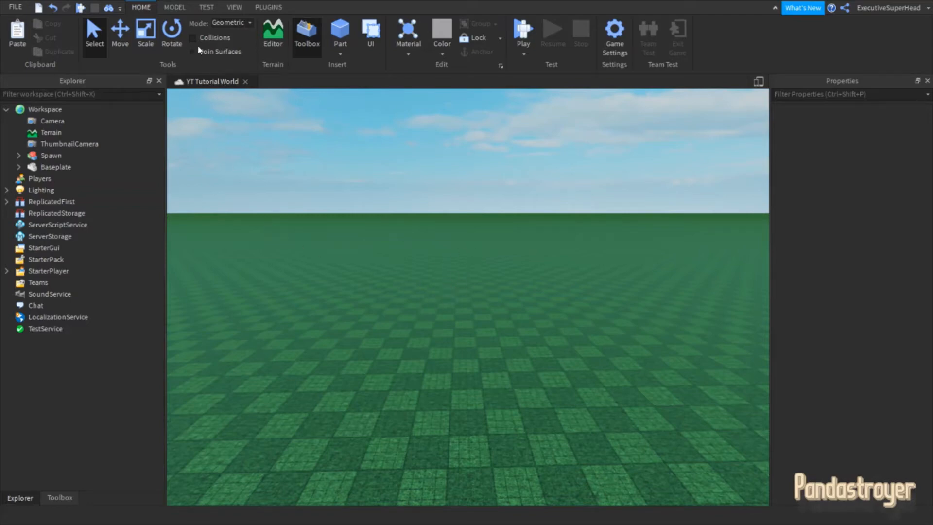
Step: Show the Toolbox, Explorer and Properties panels from the View ribbon
{"action": "left_click", "coordinate": [234, 7]}
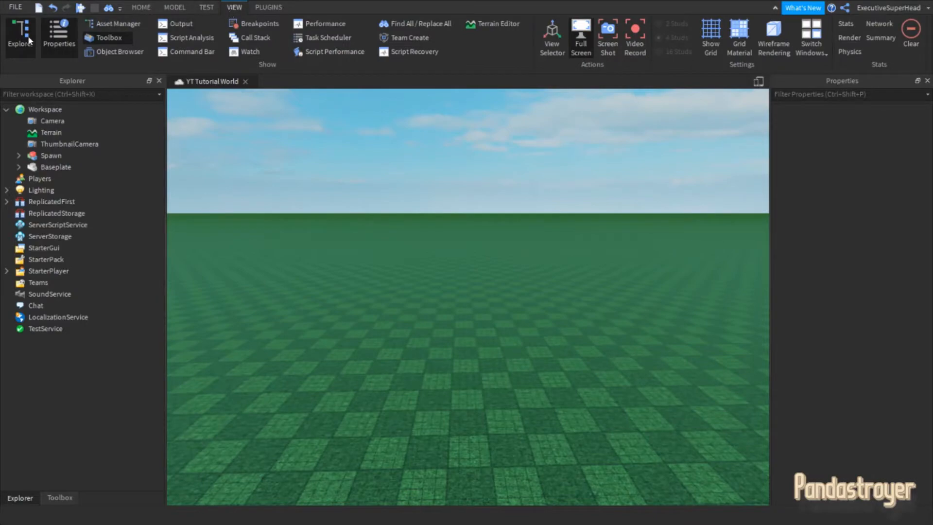
{"action": "left_click", "coordinate": [107, 38]}
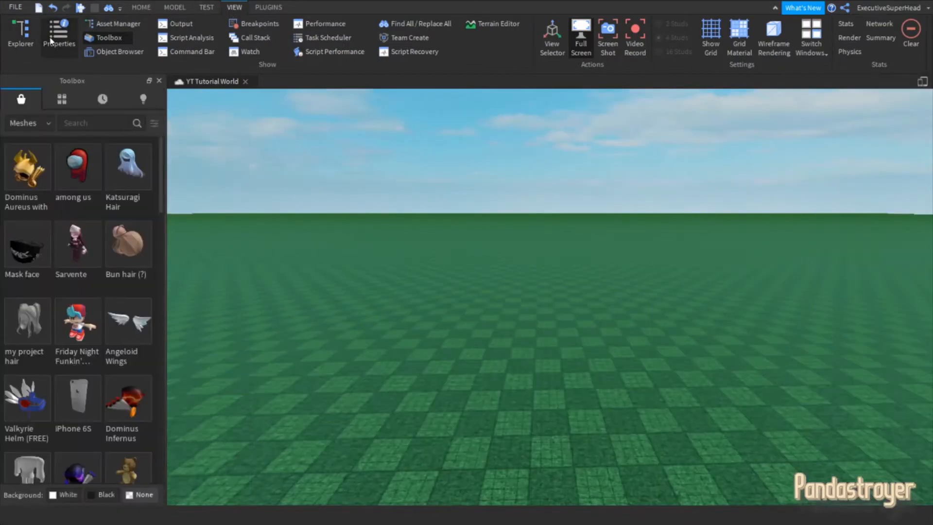
{"action": "left_click", "coordinate": [20, 31]}
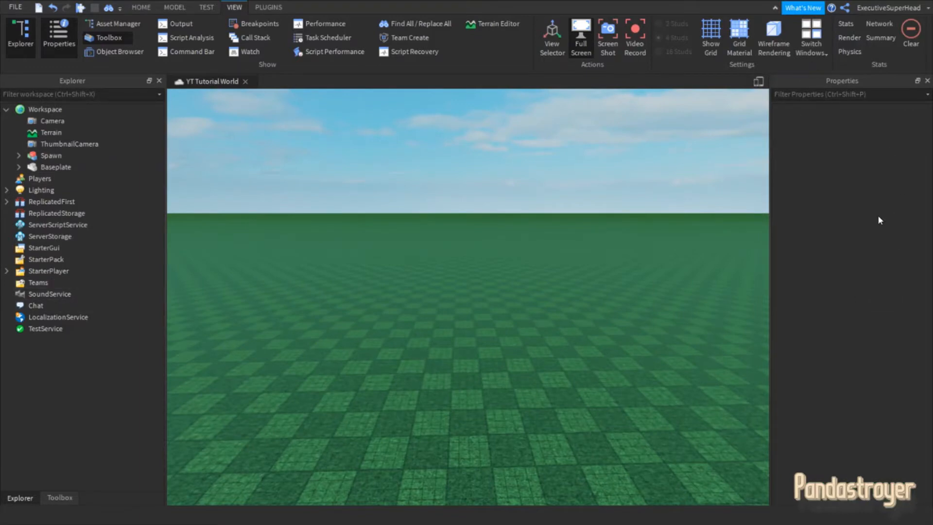
{"action": "mouse_move", "coordinate": [124, 264]}
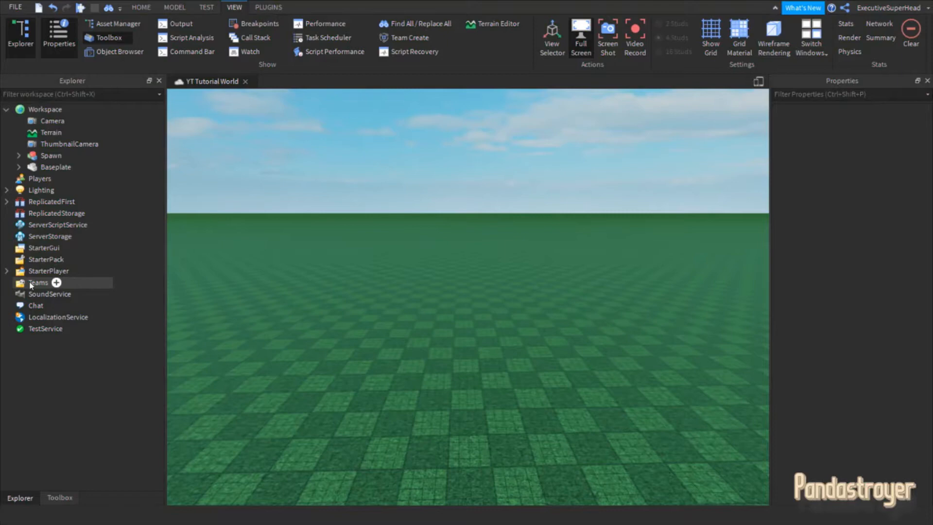
{"action": "mouse_move", "coordinate": [57, 283]}
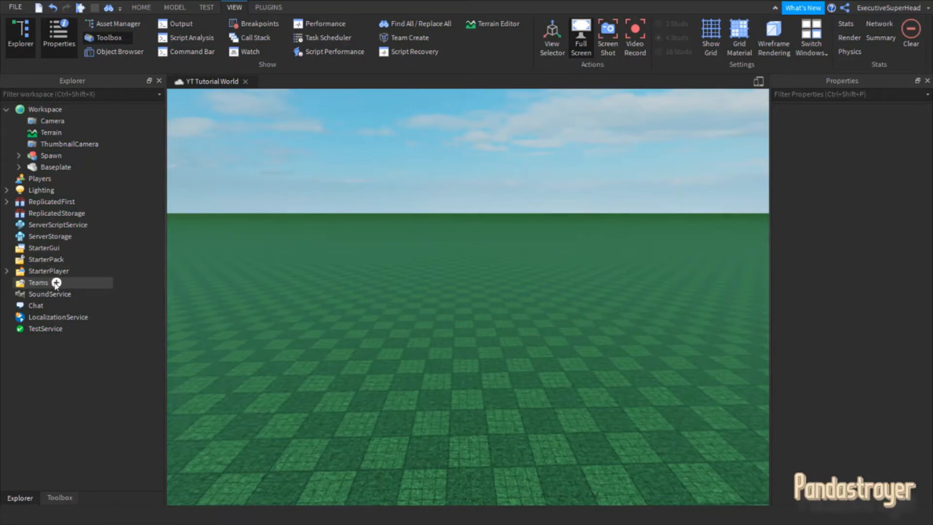
Step: Insert a Team object under the Teams service and select it for editing
{"action": "left_click", "coordinate": [38, 282]}
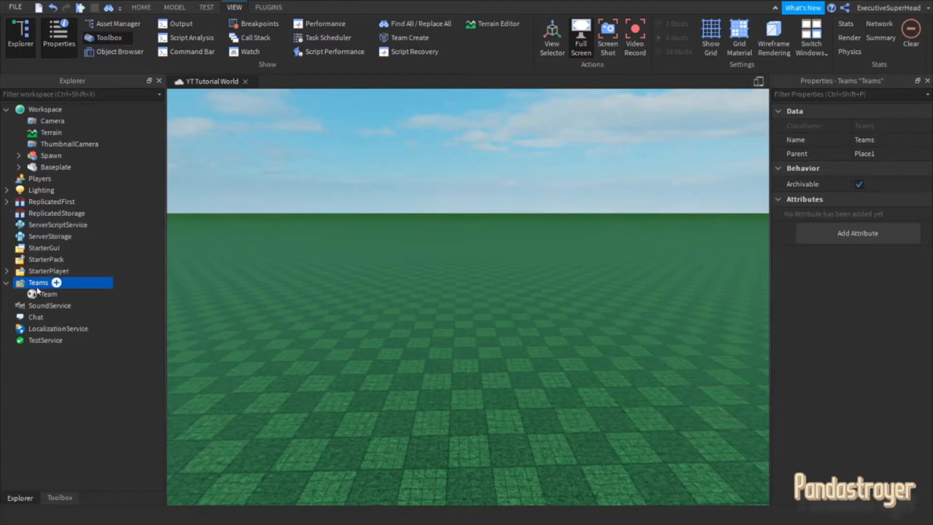
{"action": "left_click", "coordinate": [49, 294]}
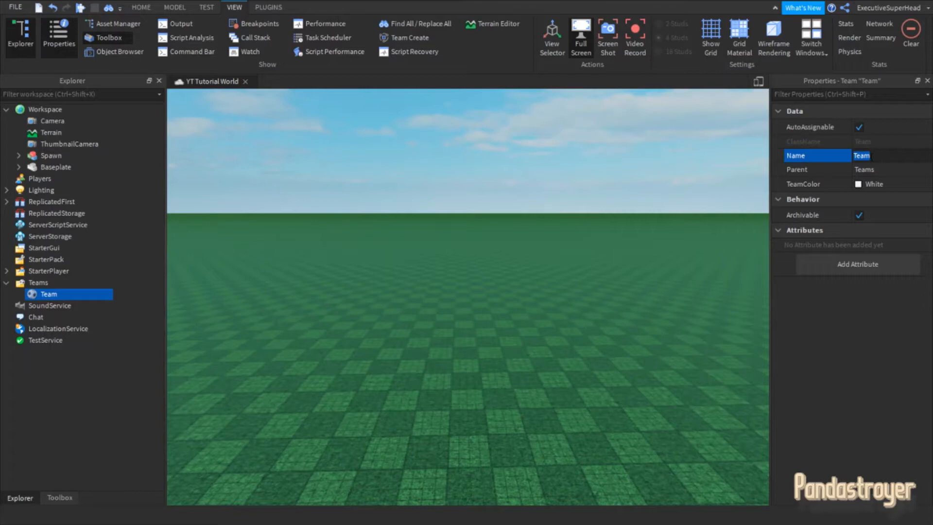
Step: Name the team Red Team, colour it Really red, and switch AutoAssignable off
{"action": "type", "text": "Red Tea"}
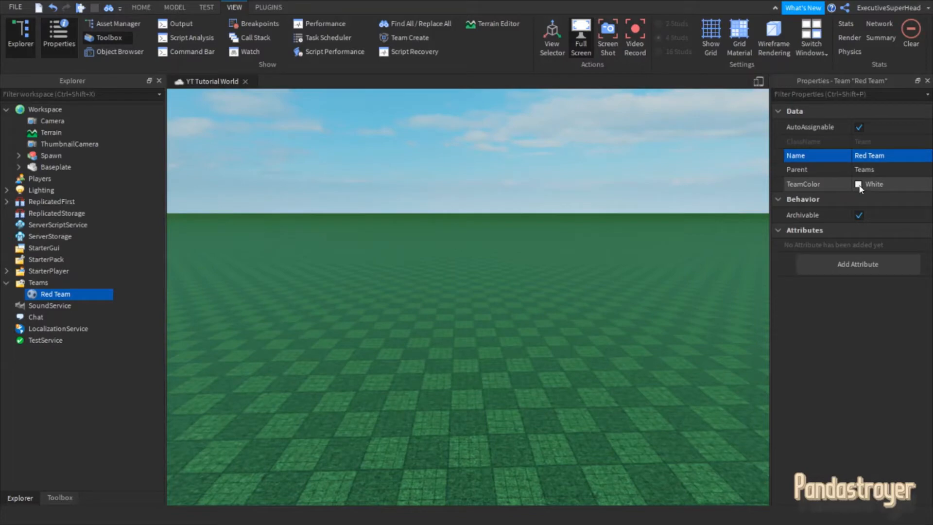
{"action": "left_click", "coordinate": [860, 184]}
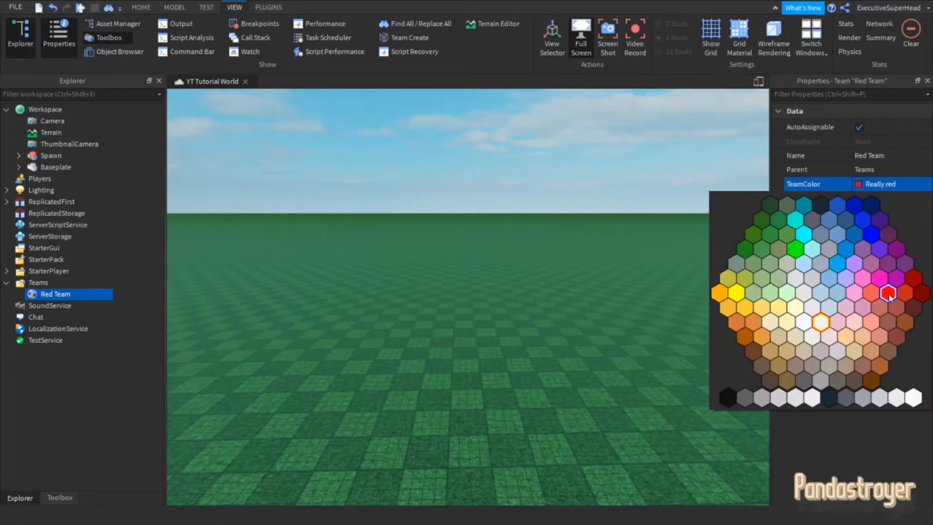
{"action": "left_click", "coordinate": [886, 293]}
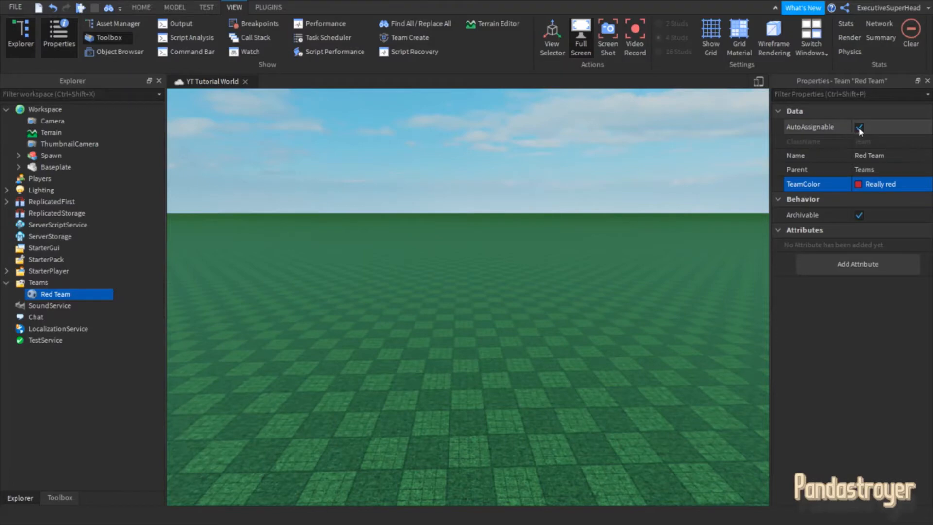
{"action": "left_click", "coordinate": [860, 127]}
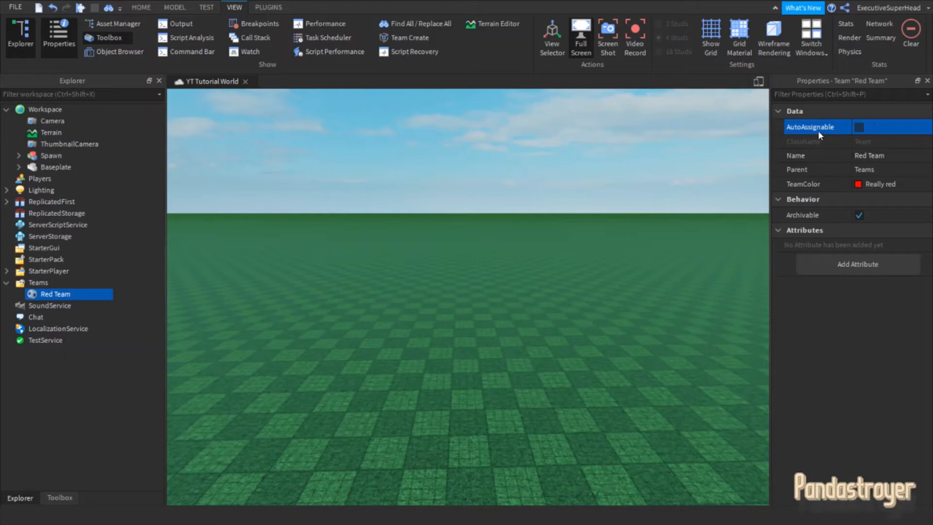
{"action": "mouse_move", "coordinate": [434, 212]}
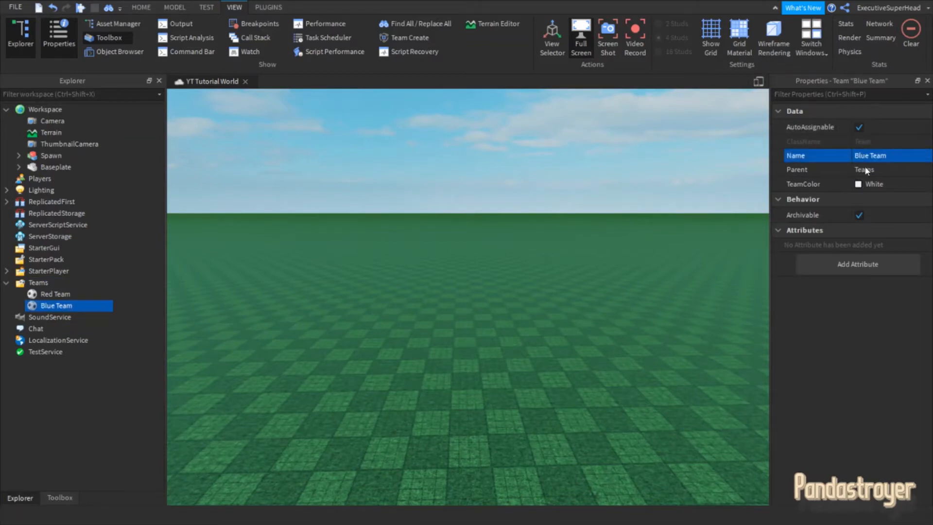
Step: Colour Blue Team Really blue and review both teams' settings in Properties
{"action": "left_click", "coordinate": [858, 183]}
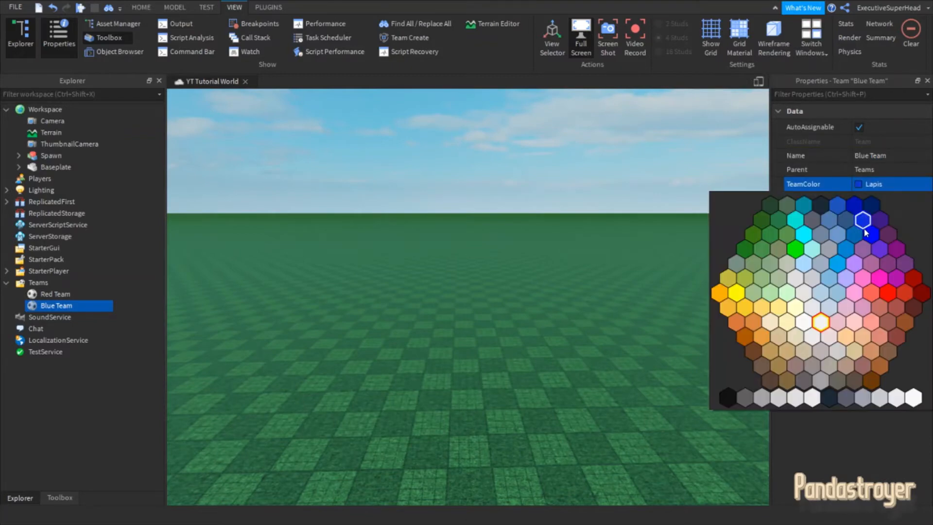
{"action": "left_click", "coordinate": [862, 219]}
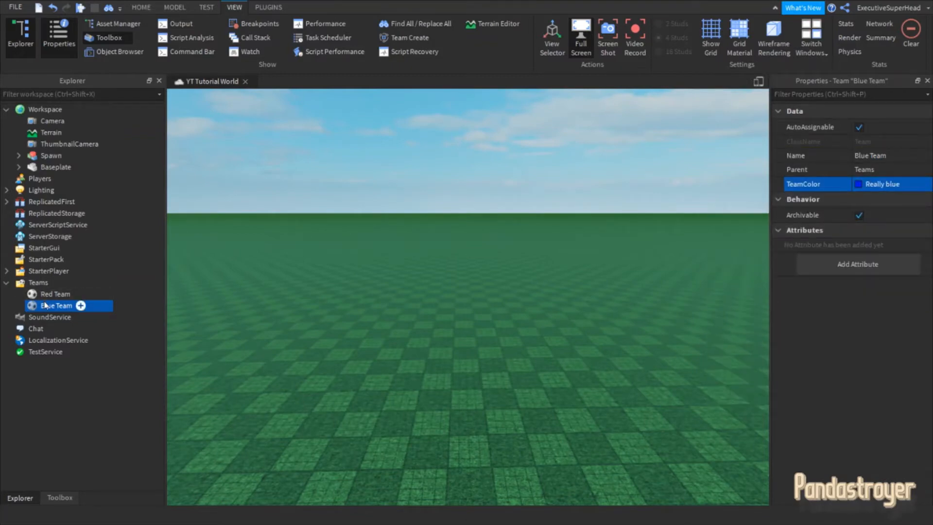
{"action": "left_click", "coordinate": [55, 294]}
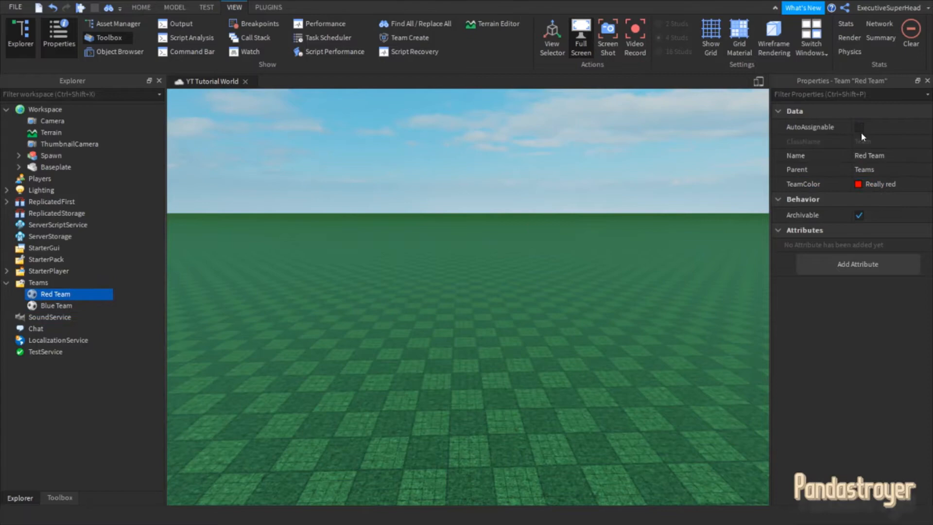
{"action": "left_click", "coordinate": [56, 305]}
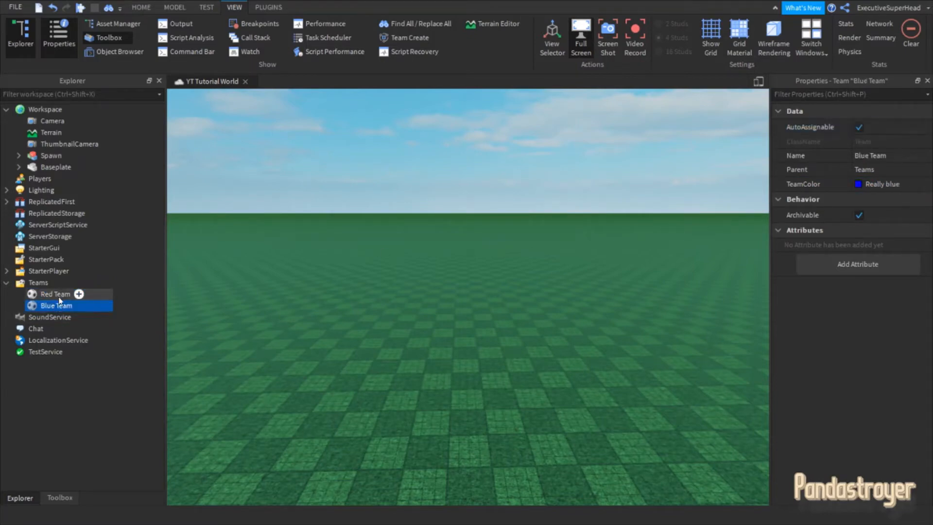
{"action": "left_click", "coordinate": [55, 294]}
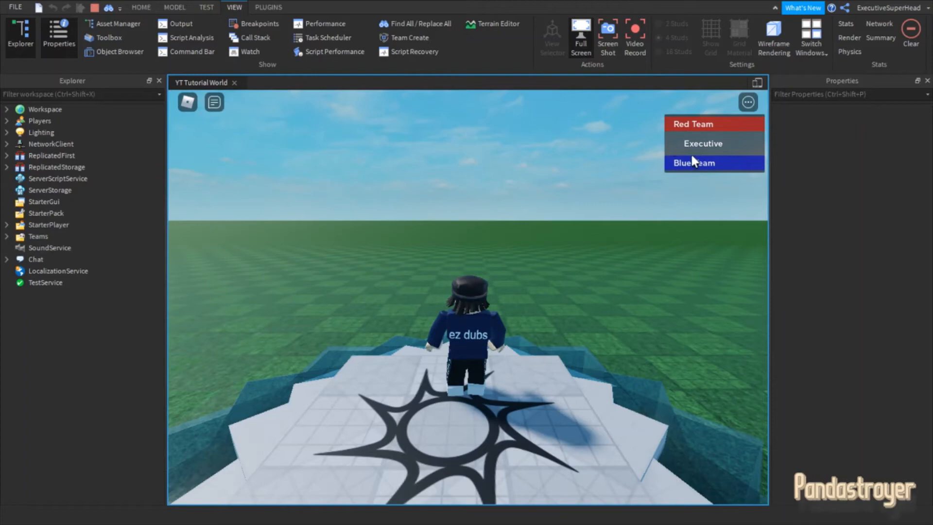
{"action": "mouse_move", "coordinate": [569, 195]}
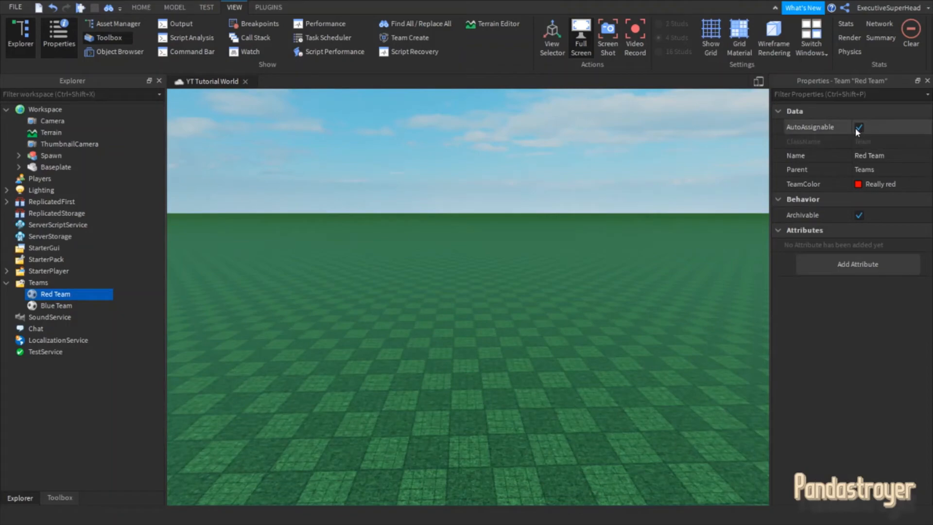
Step: Turn off Blue Team's AutoAssignable and start a playtest to check assignment
{"action": "left_click", "coordinate": [56, 305]}
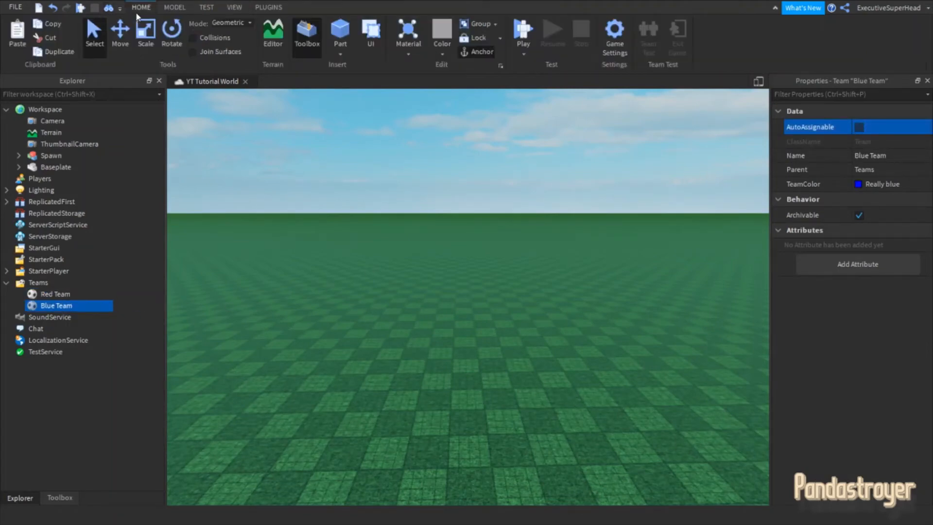
{"action": "left_click", "coordinate": [523, 33]}
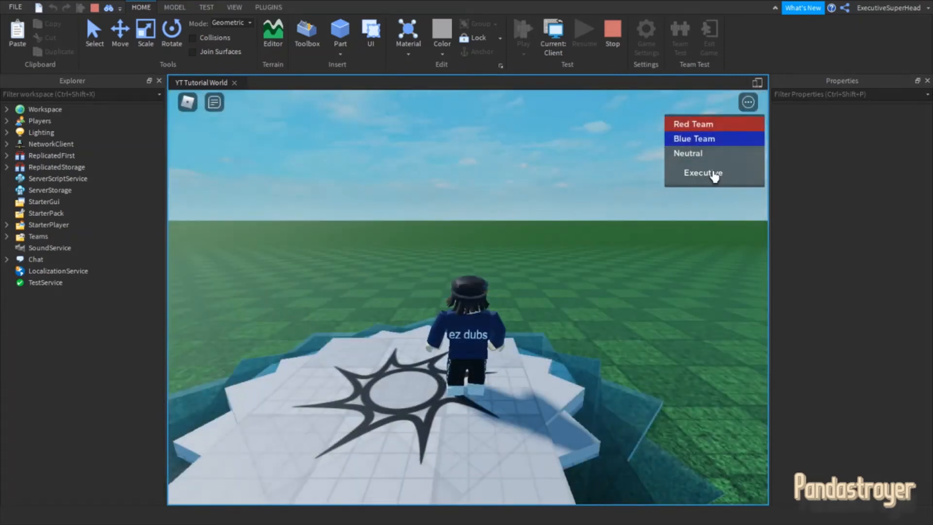
{"action": "mouse_move", "coordinate": [631, 171]}
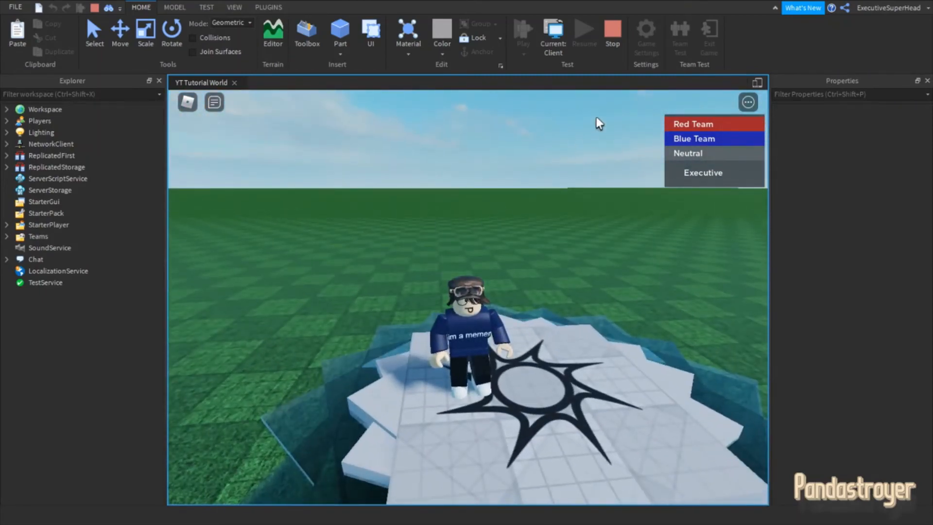
Step: Stop the playtest, make both teams auto-assignable, and run the game again
{"action": "left_click", "coordinate": [57, 305]}
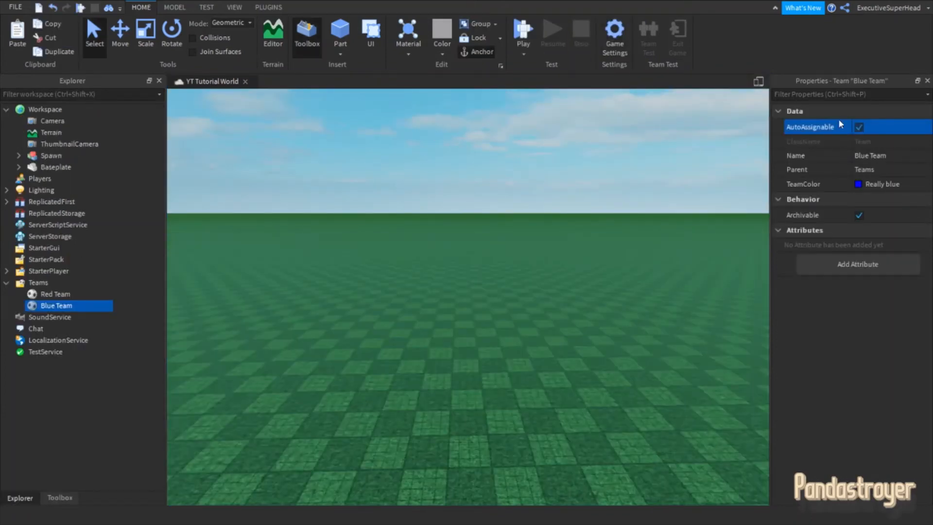
{"action": "left_click", "coordinate": [54, 293]}
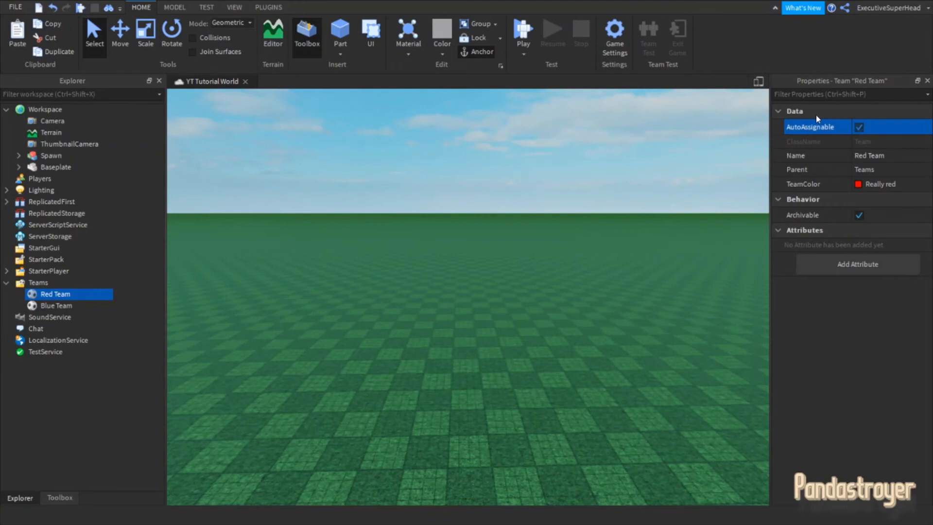
{"action": "left_click", "coordinate": [522, 33]}
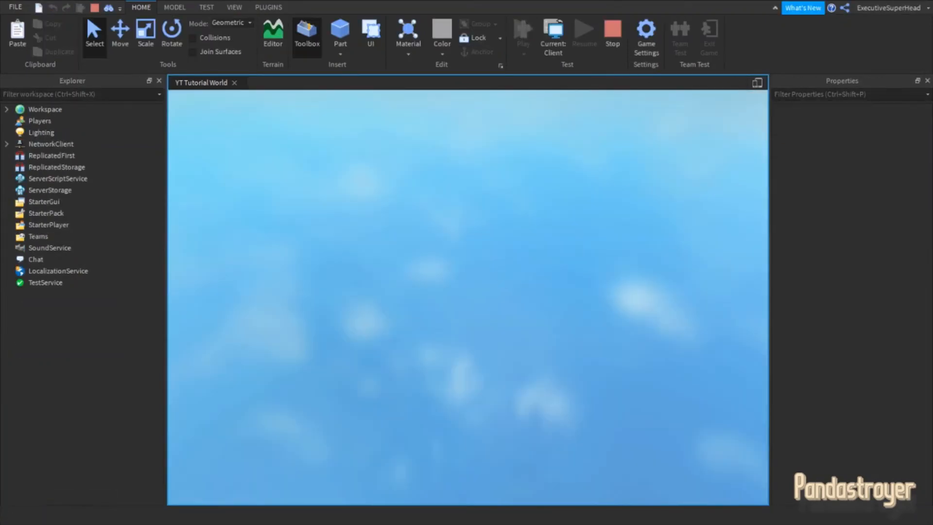